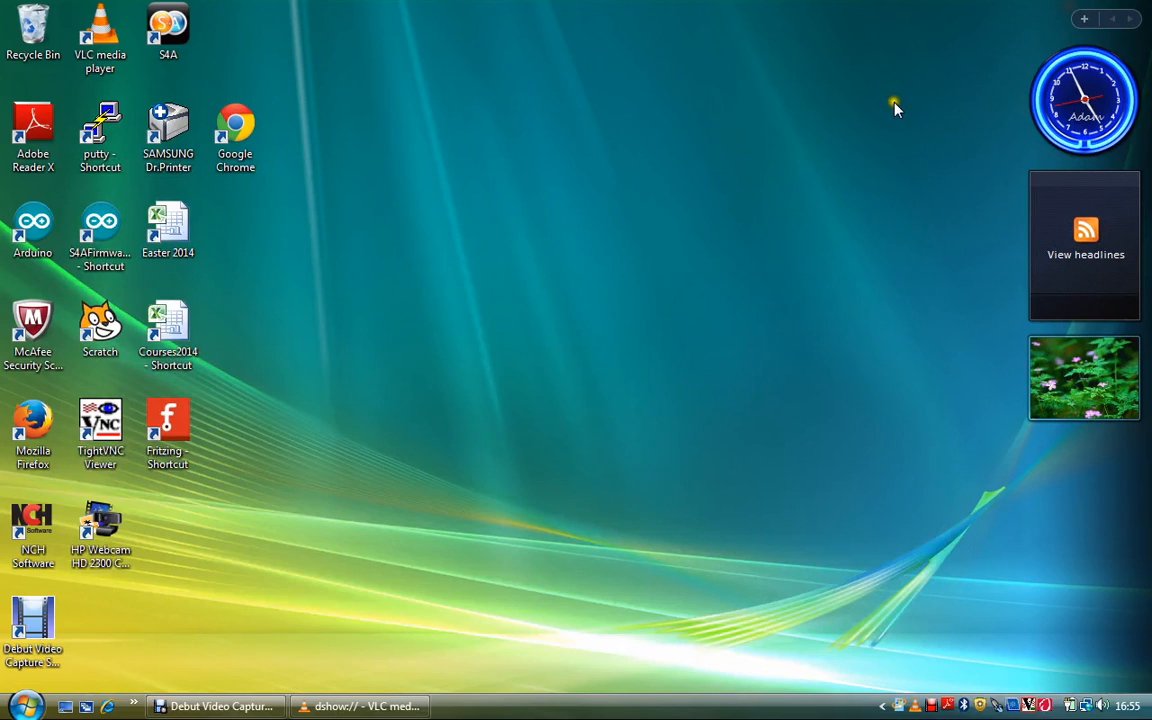
mouse_move(342, 360)
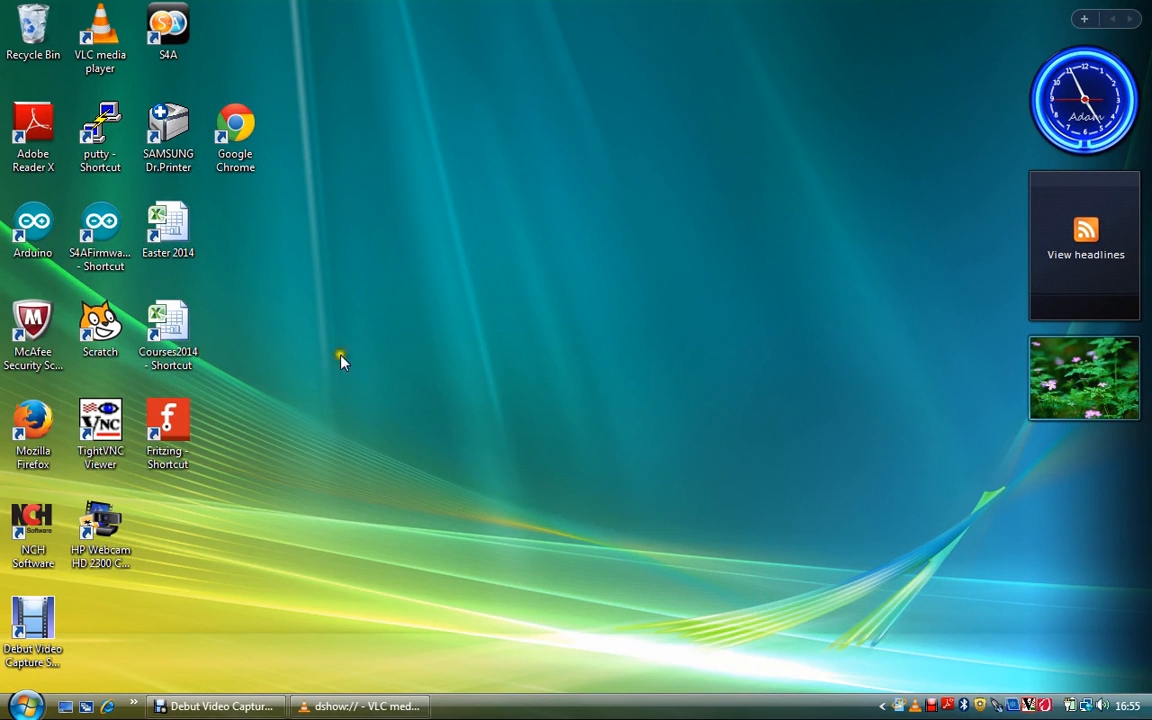
mouse_move(350, 228)
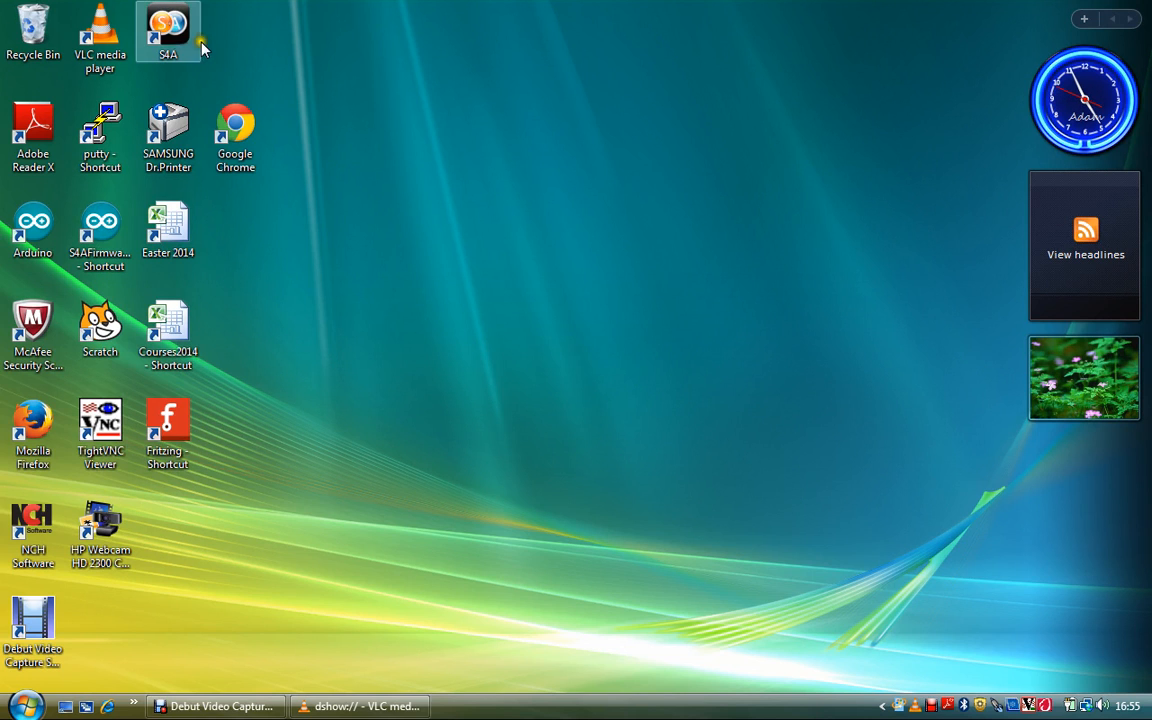
- Launch S4A from the desktop shortcut and let it search for the Arduino board
double_click(168, 30)
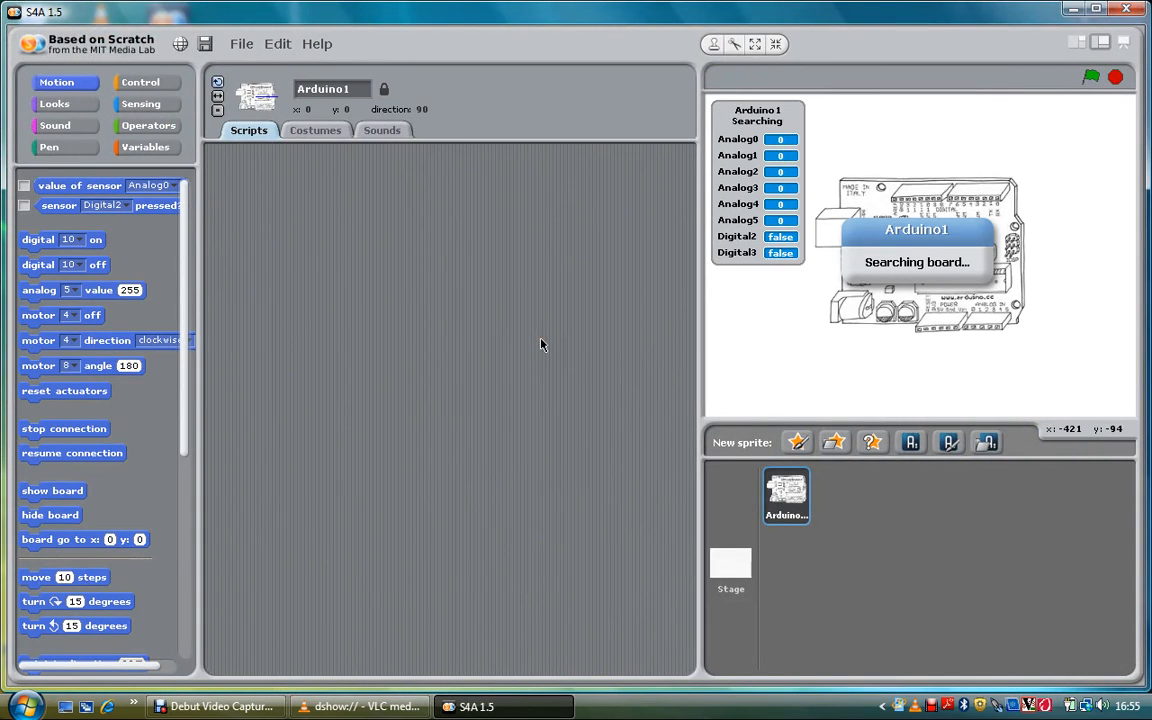
mouse_move(828, 322)
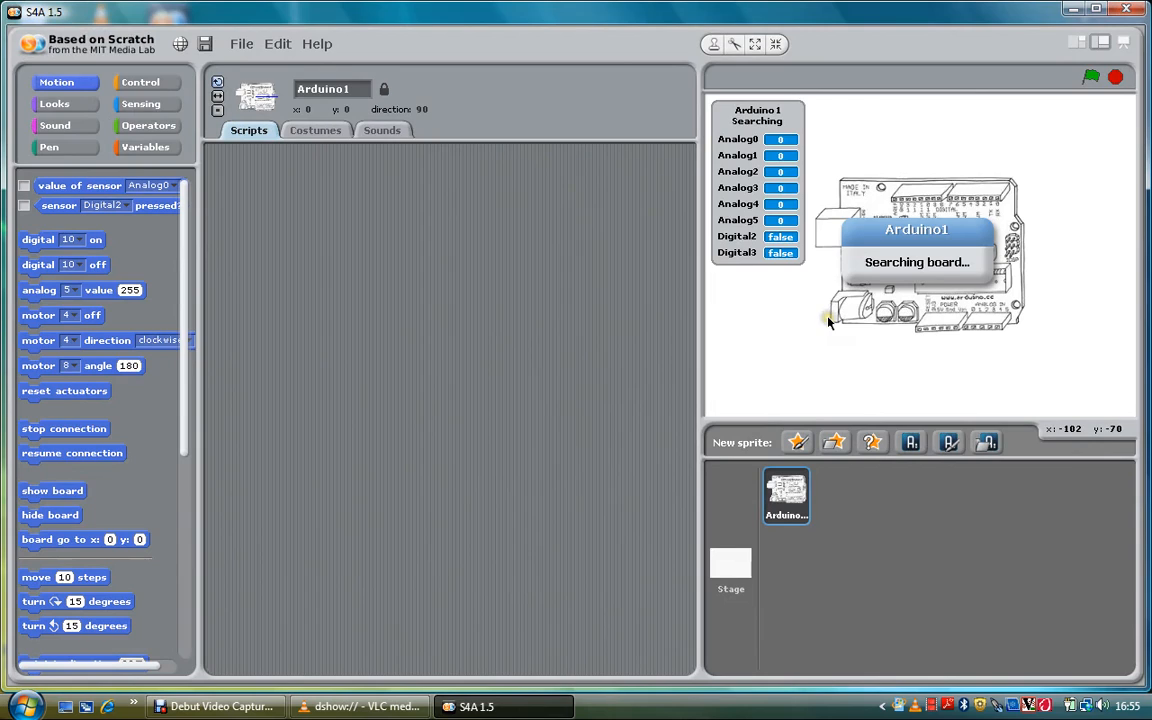
mouse_move(1046, 404)
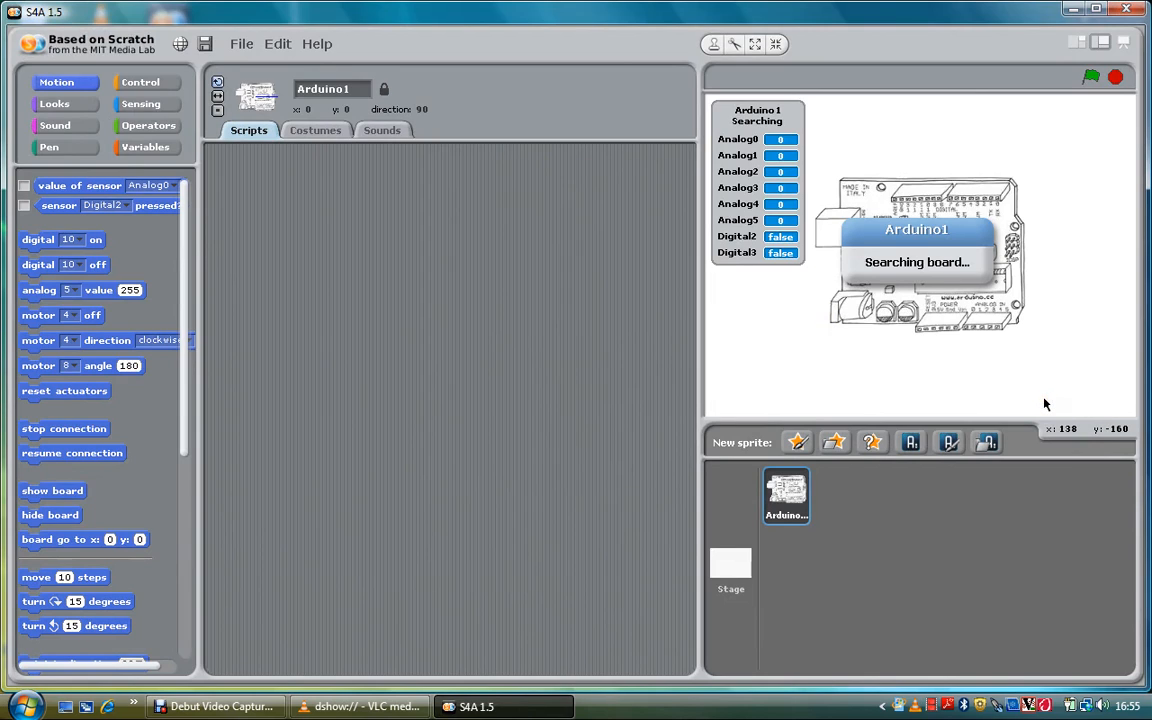
mouse_move(628, 500)
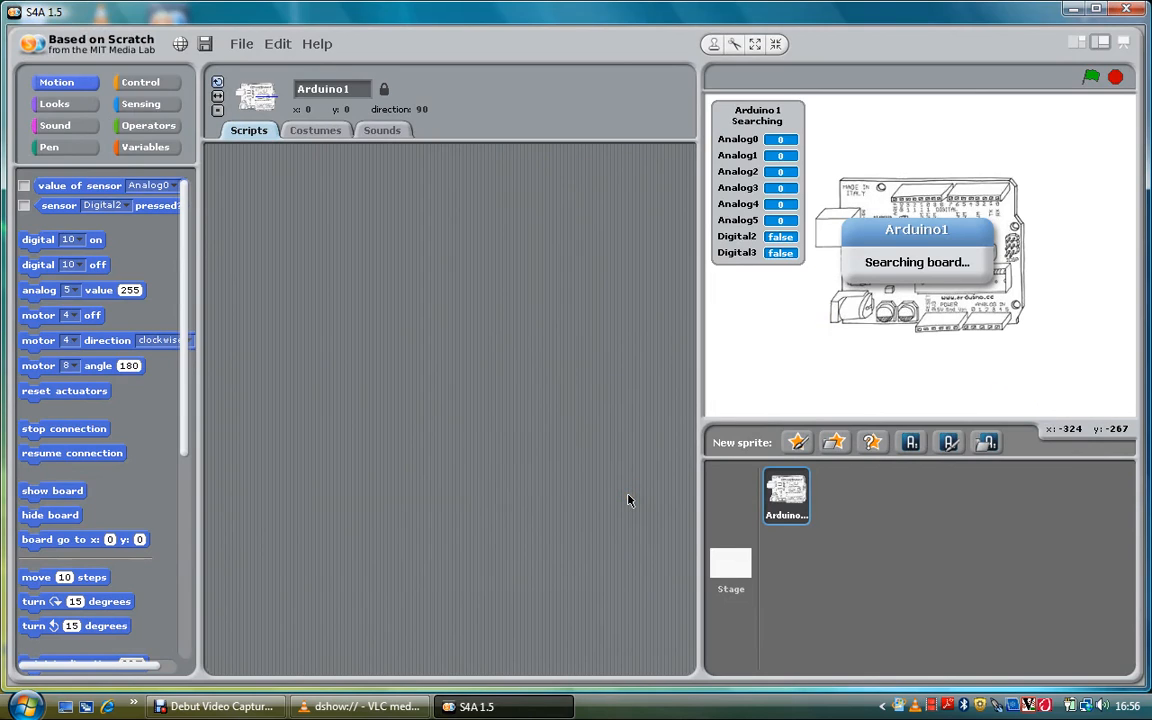
mouse_move(464, 344)
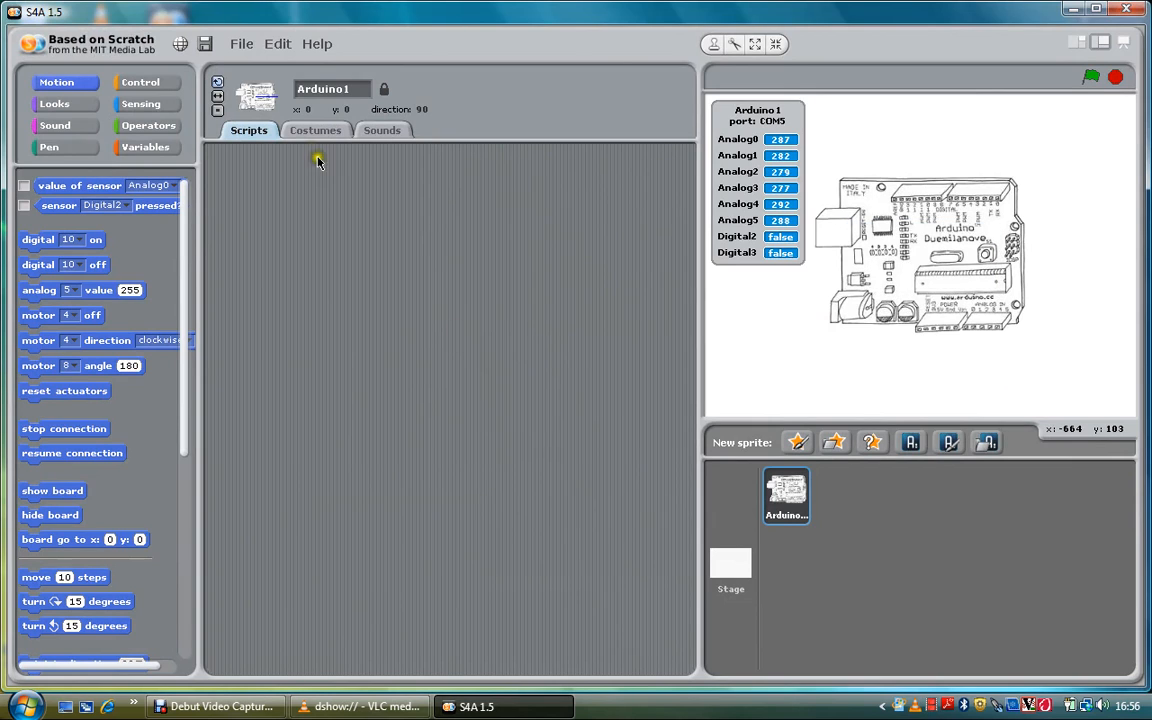
- Build a 'when space key pressed' script setting digital pin 13 on, then check the LED on the webcam
click(140, 82)
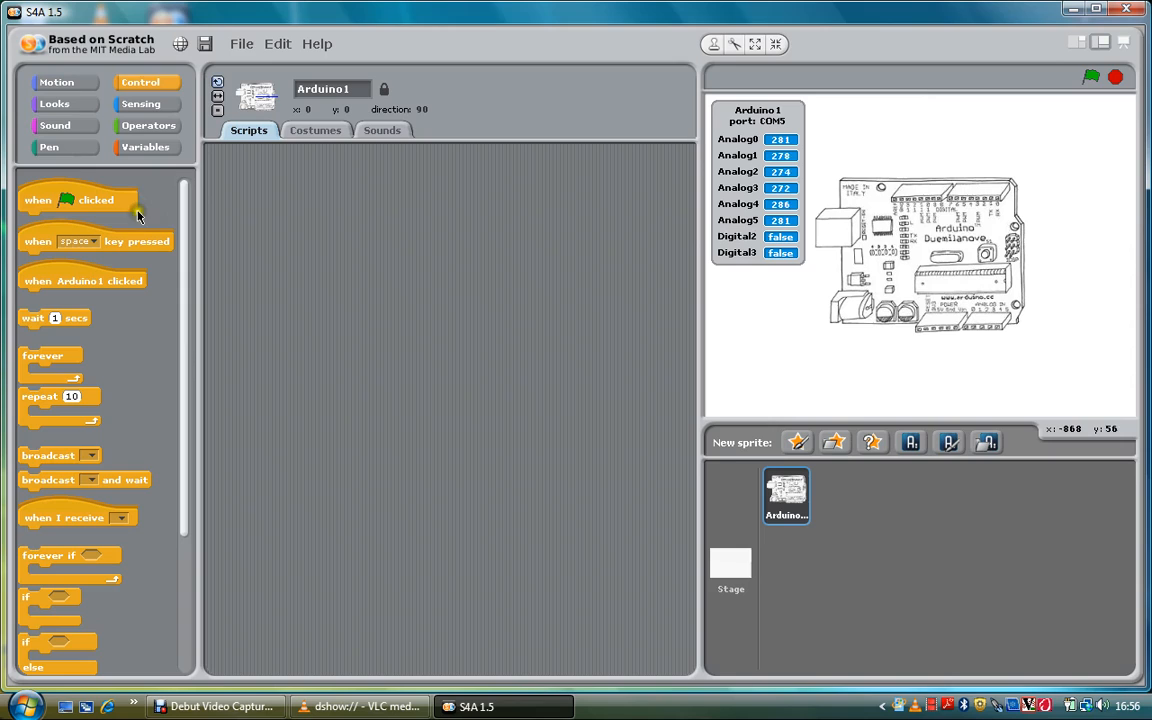
drag(96, 240, 356, 284)
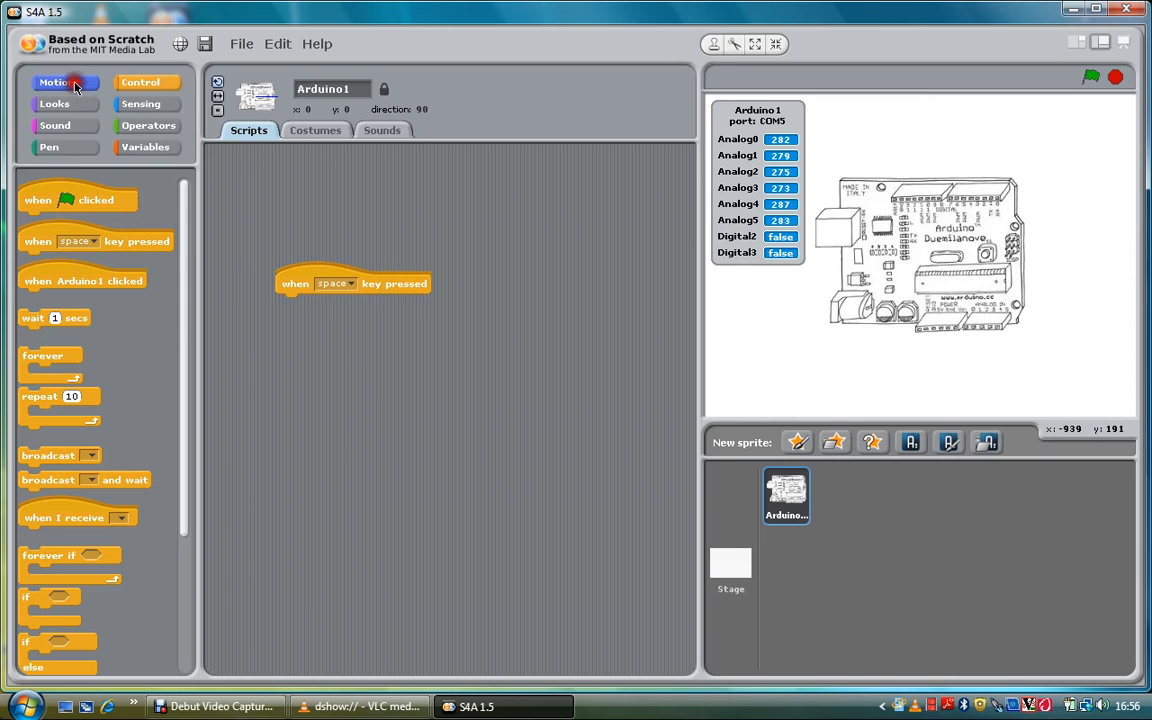
click(56, 82)
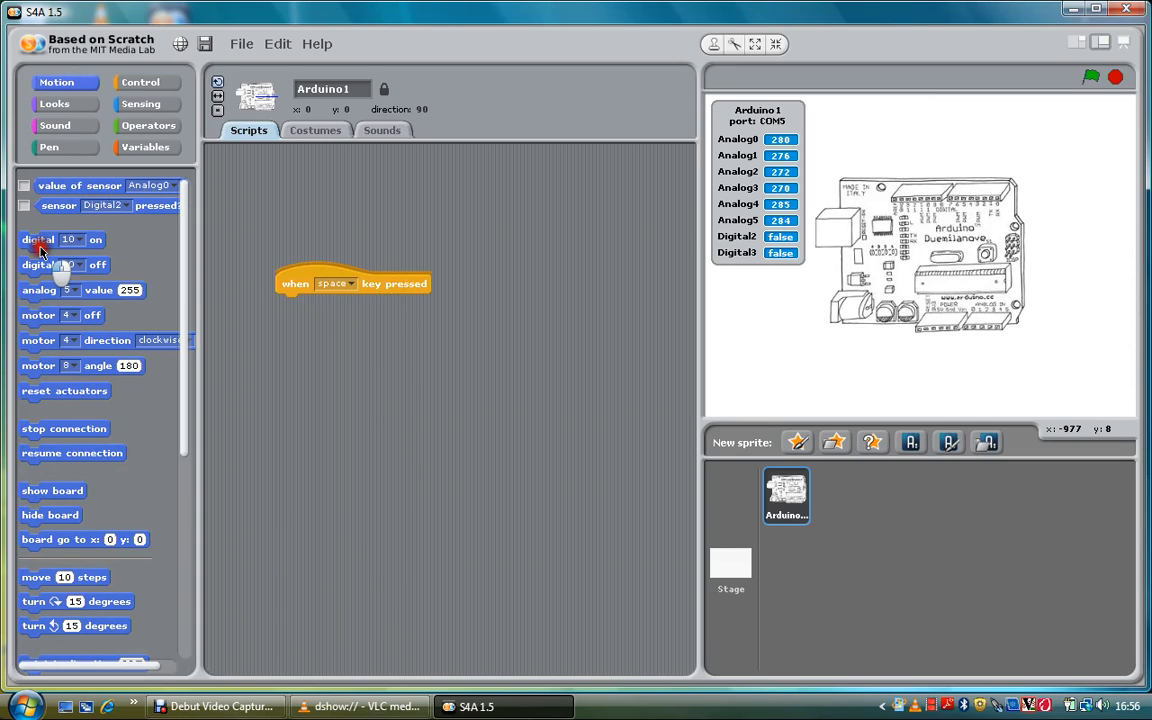
drag(36, 240, 320, 298)
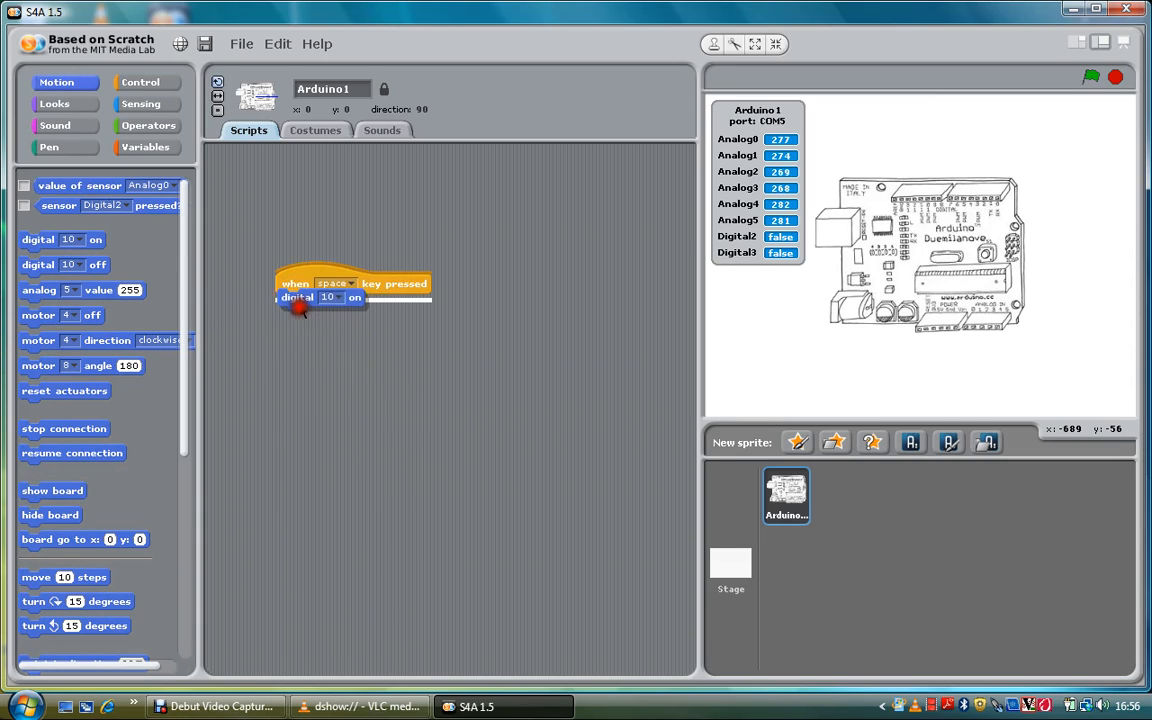
click(328, 304)
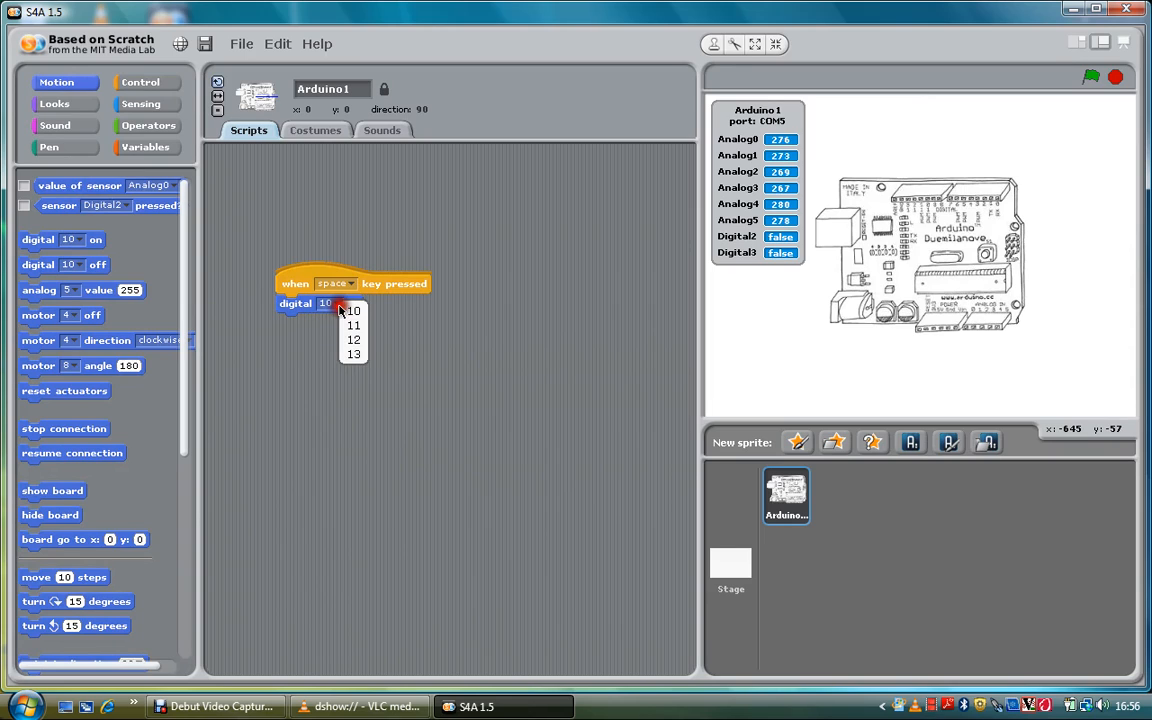
click(352, 352)
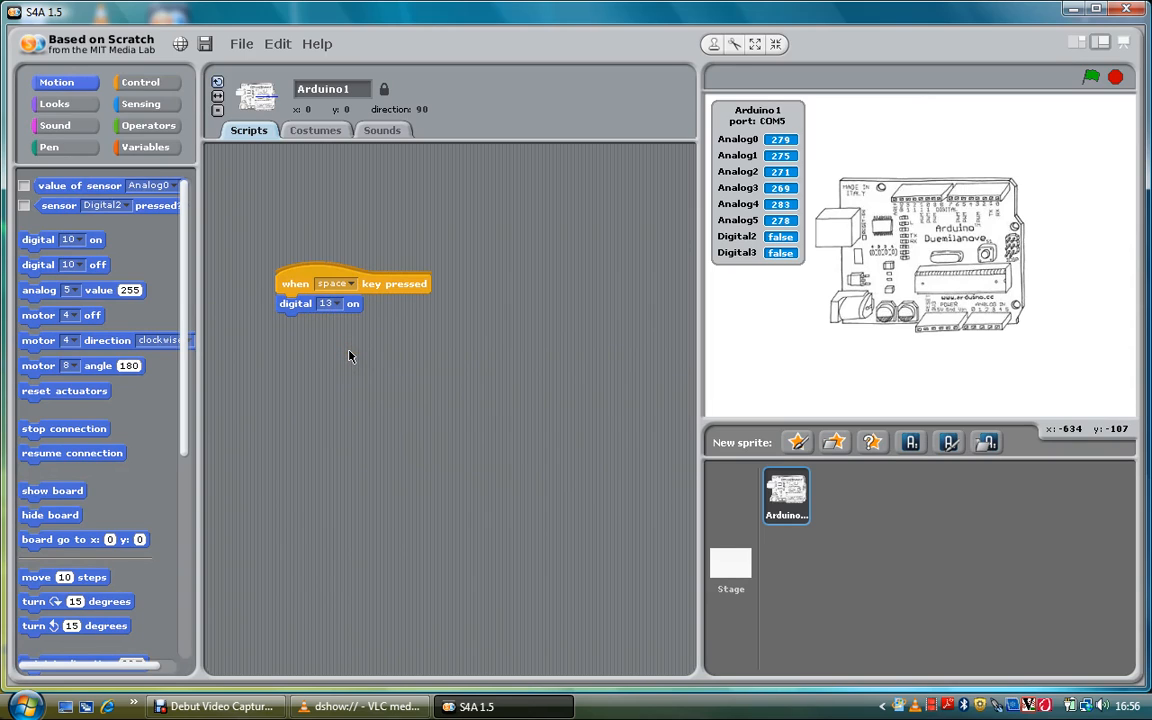
mouse_move(280, 546)
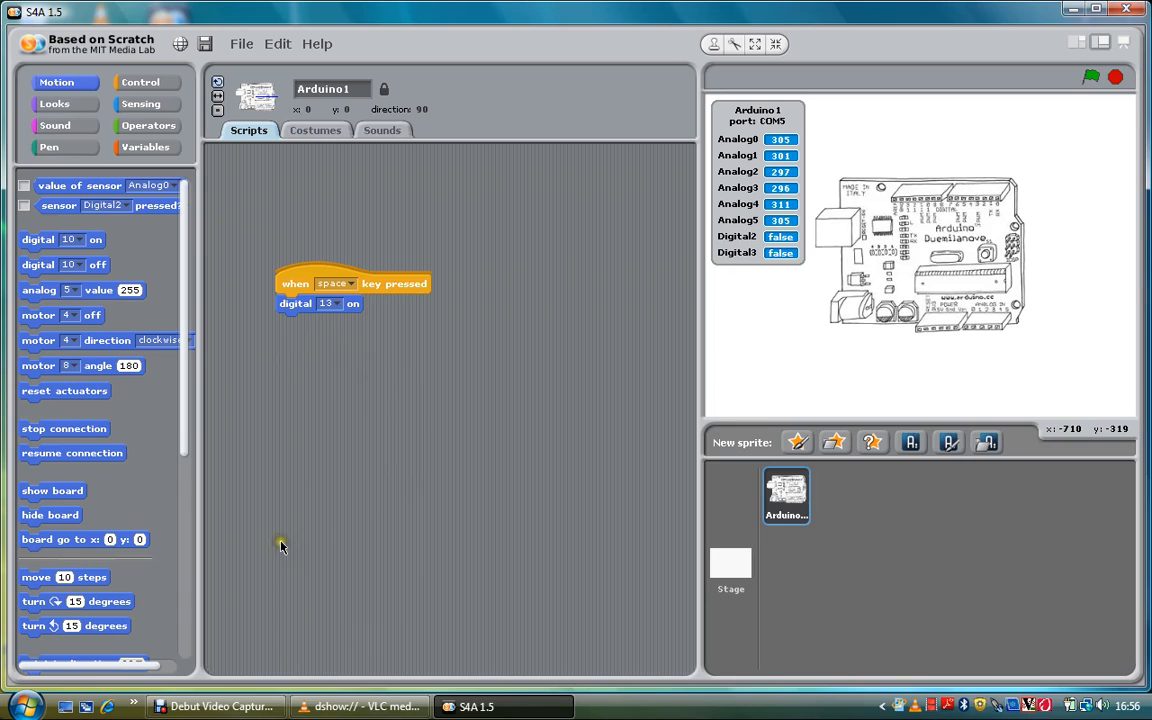
click(360, 706)
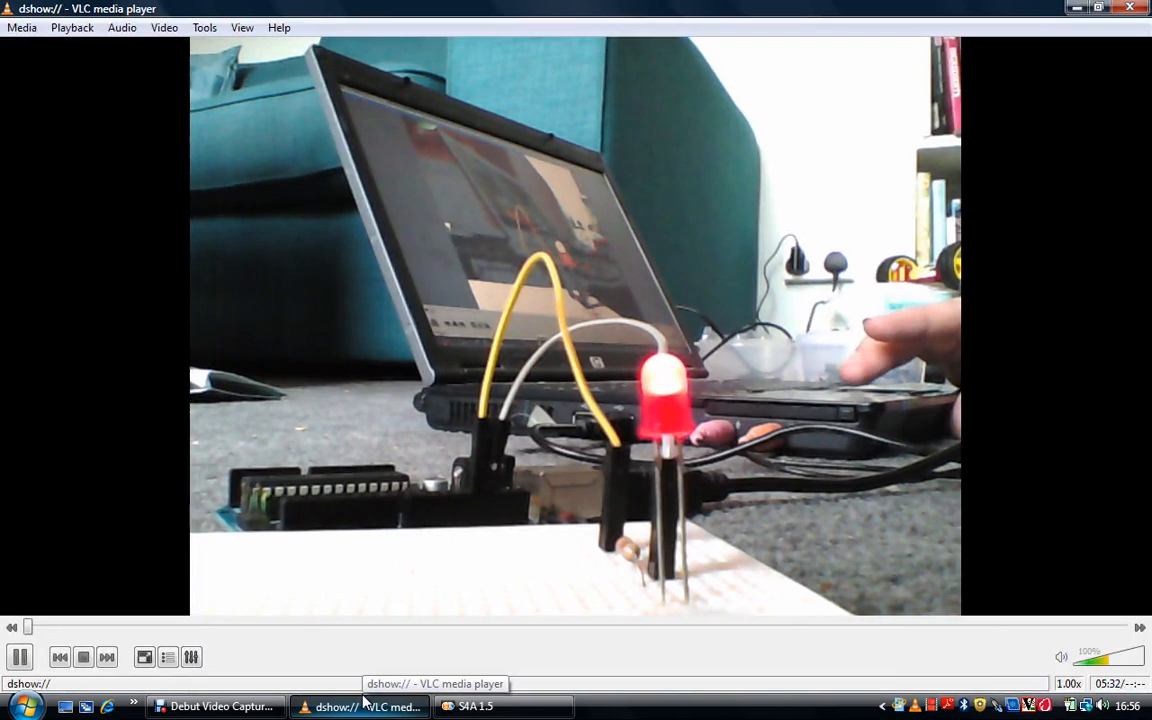
- Add a second 'when key pressed' hat block beside the first with a different key chosen
click(476, 706)
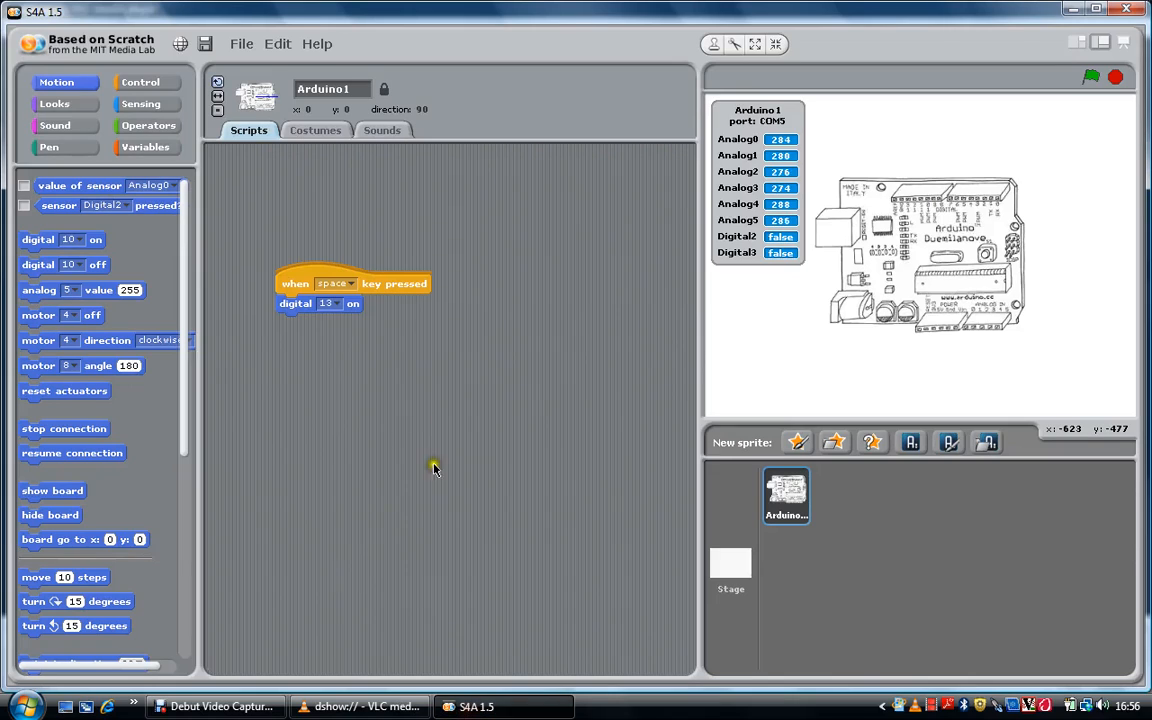
click(140, 82)
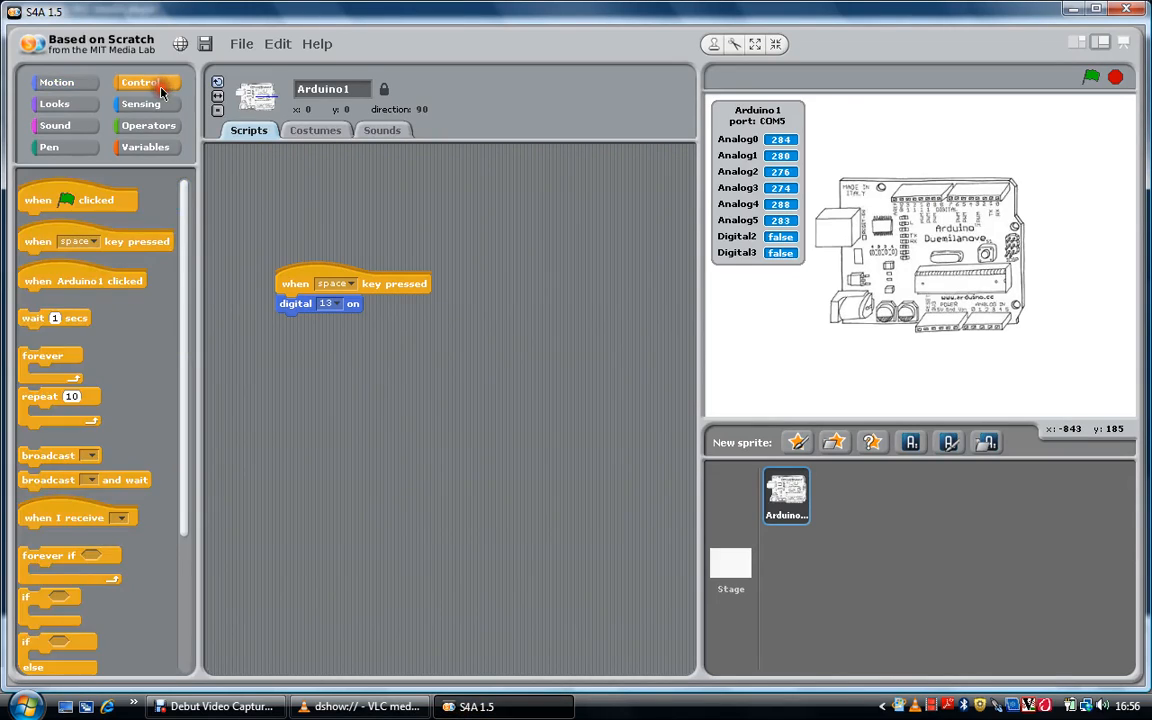
drag(96, 240, 520, 272)
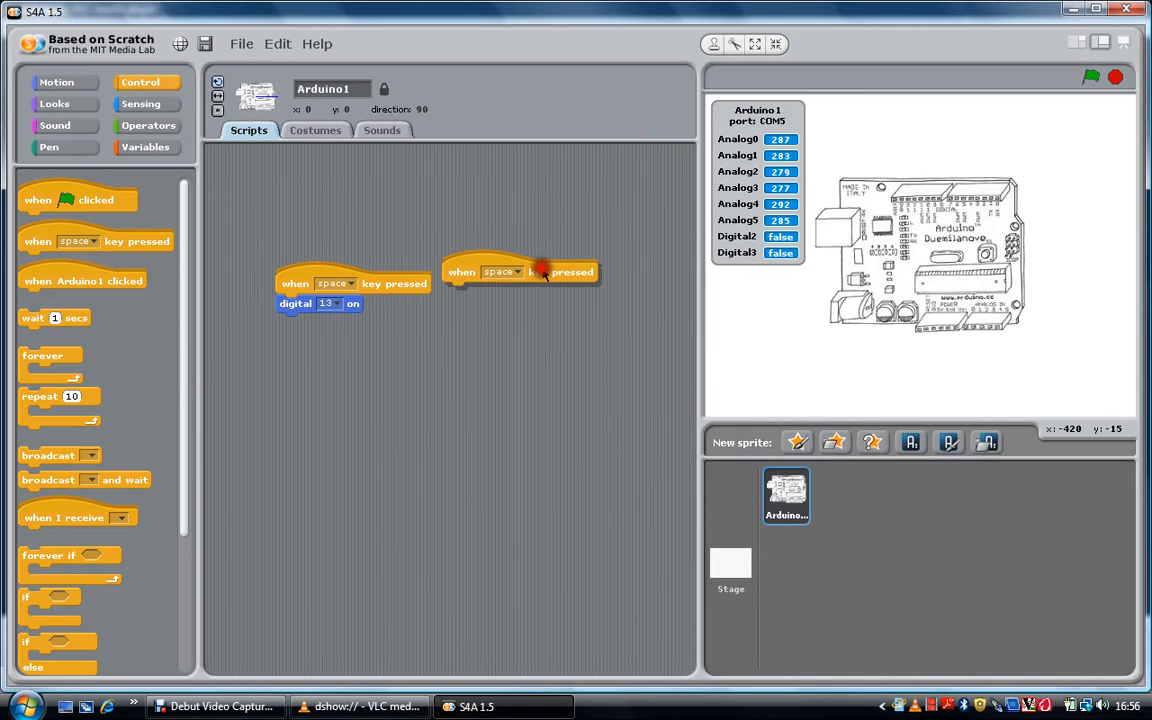
click(524, 272)
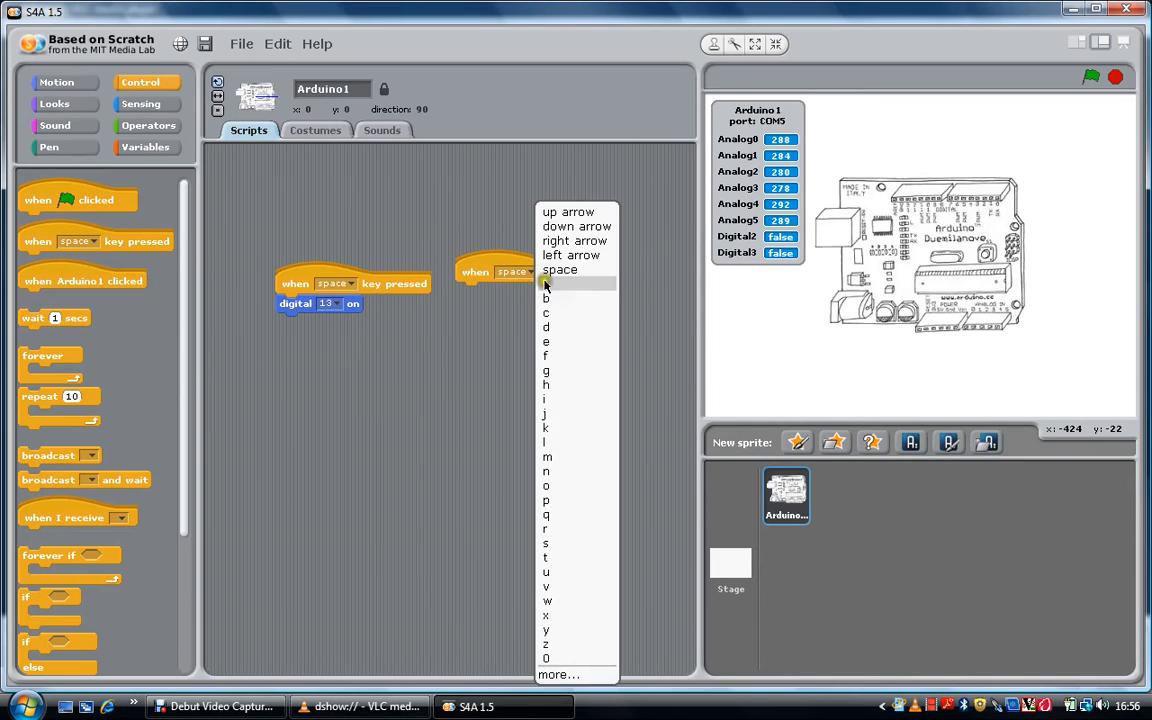
click(544, 284)
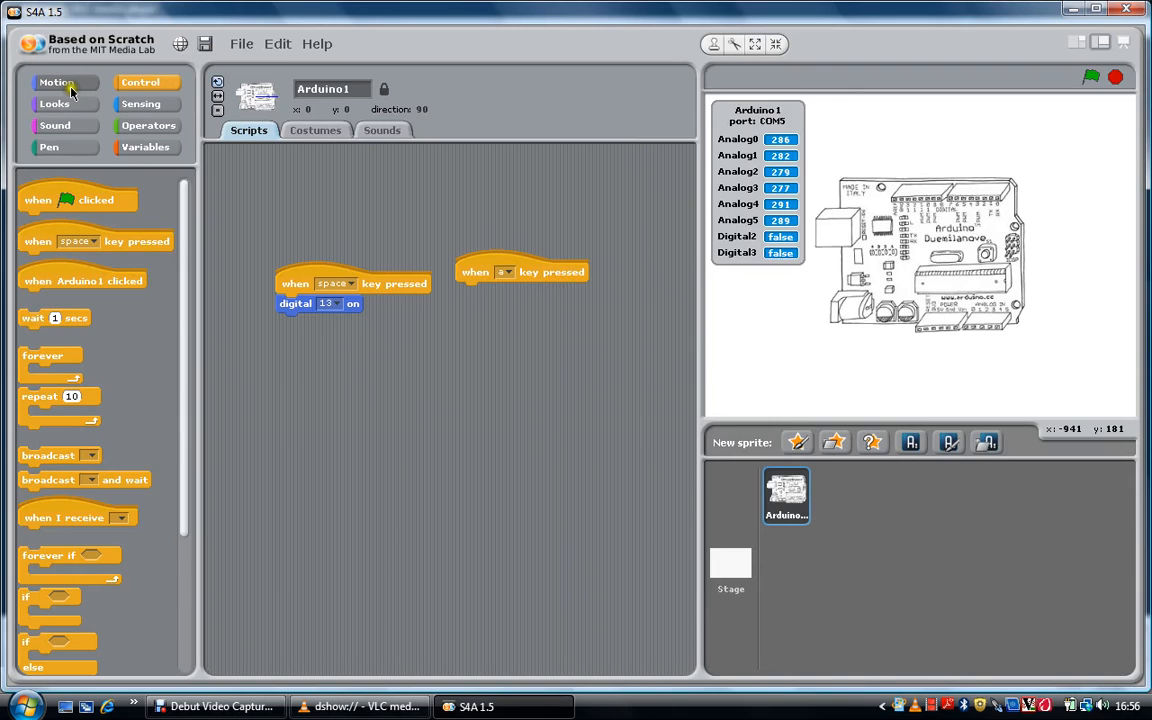
- Attach a digital off block to the second script, set its pin to 13, and view the webcam
click(56, 82)
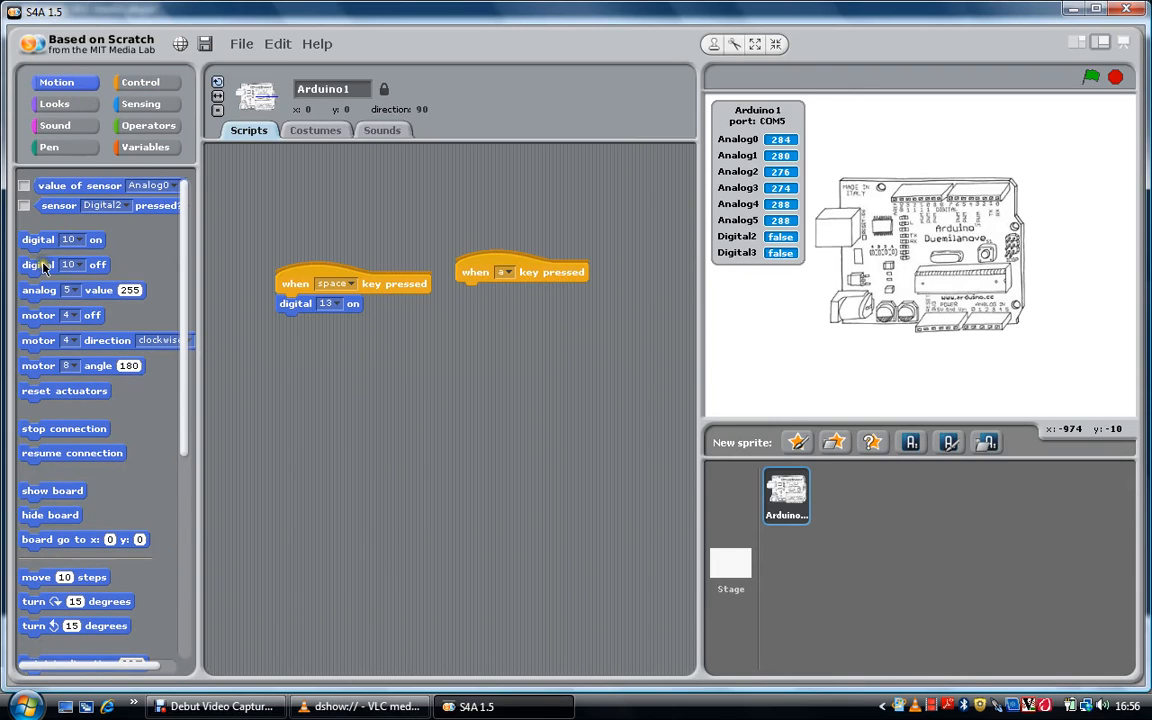
drag(52, 264, 470, 292)
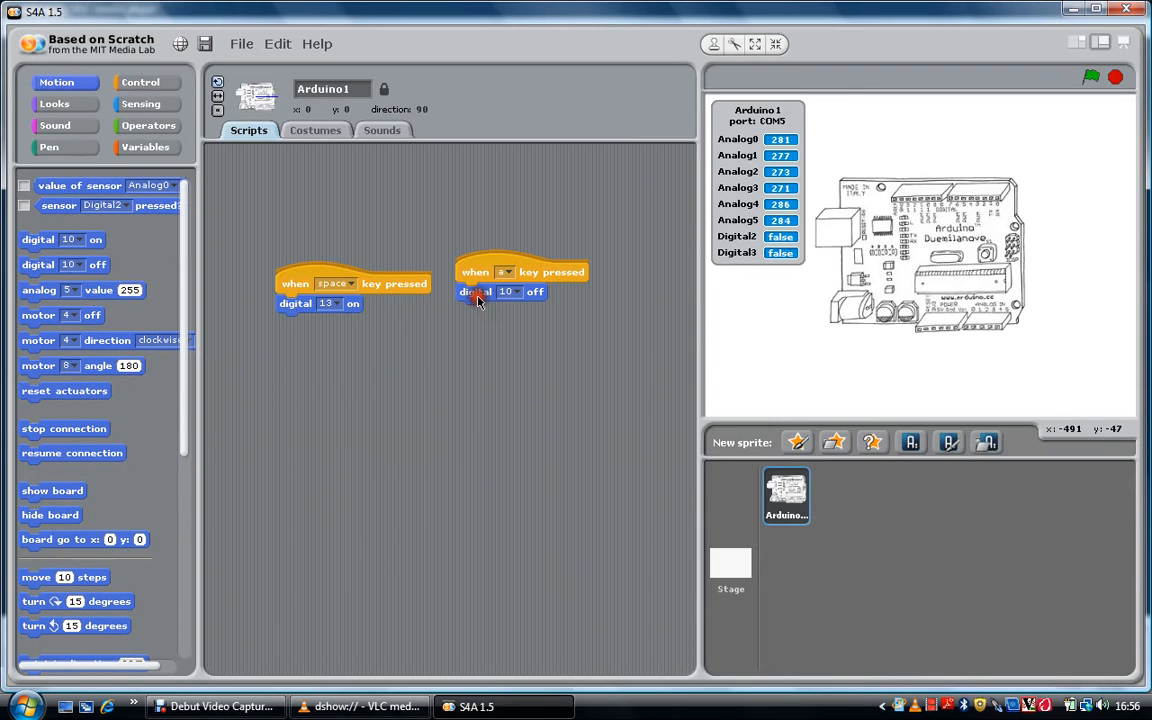
click(508, 292)
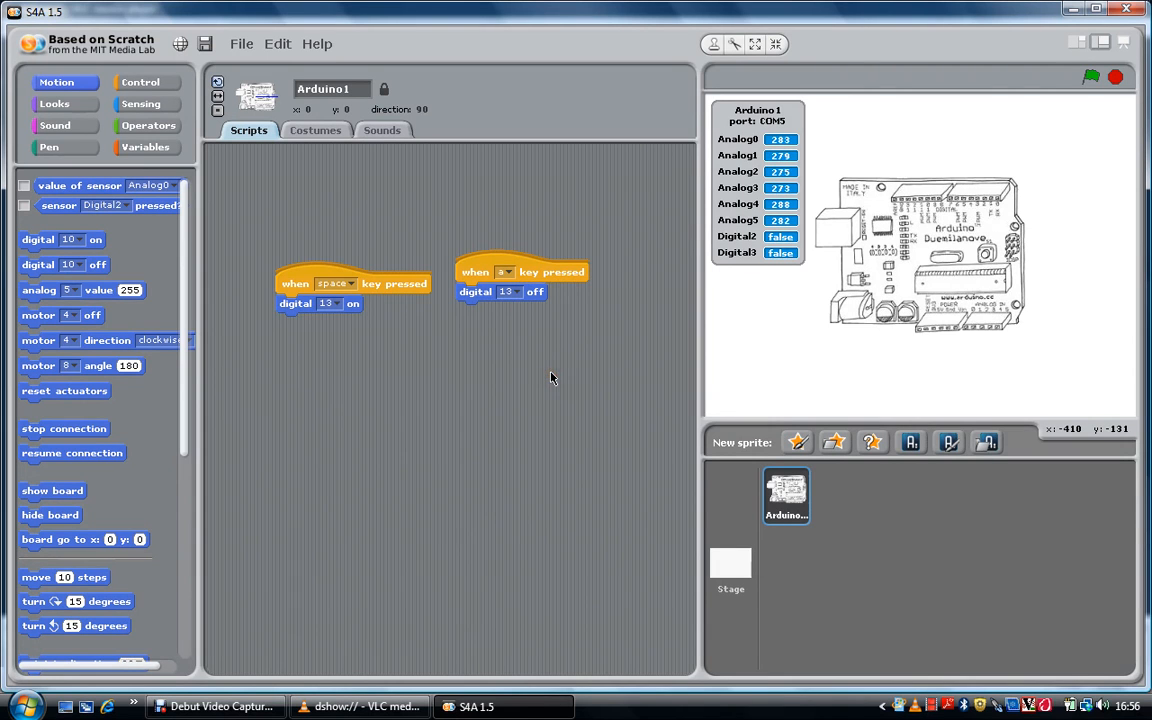
click(360, 706)
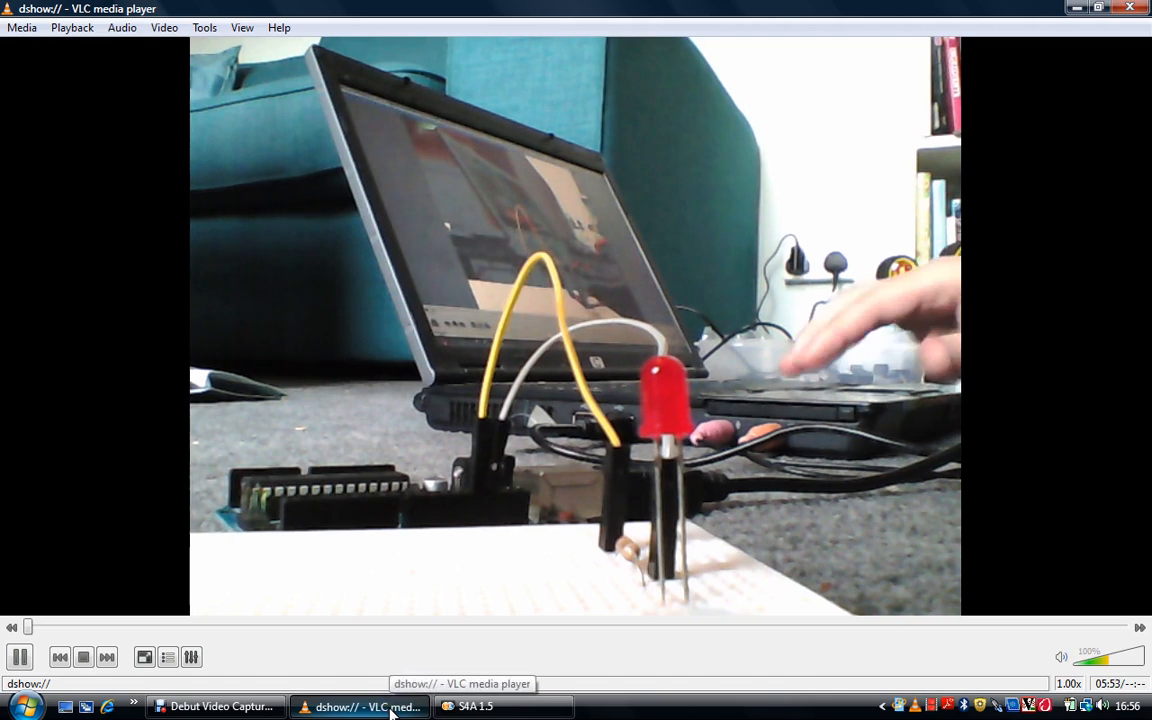
- Test both key scripts, watching the LED light and go out on the VLC webcam feed
click(504, 706)
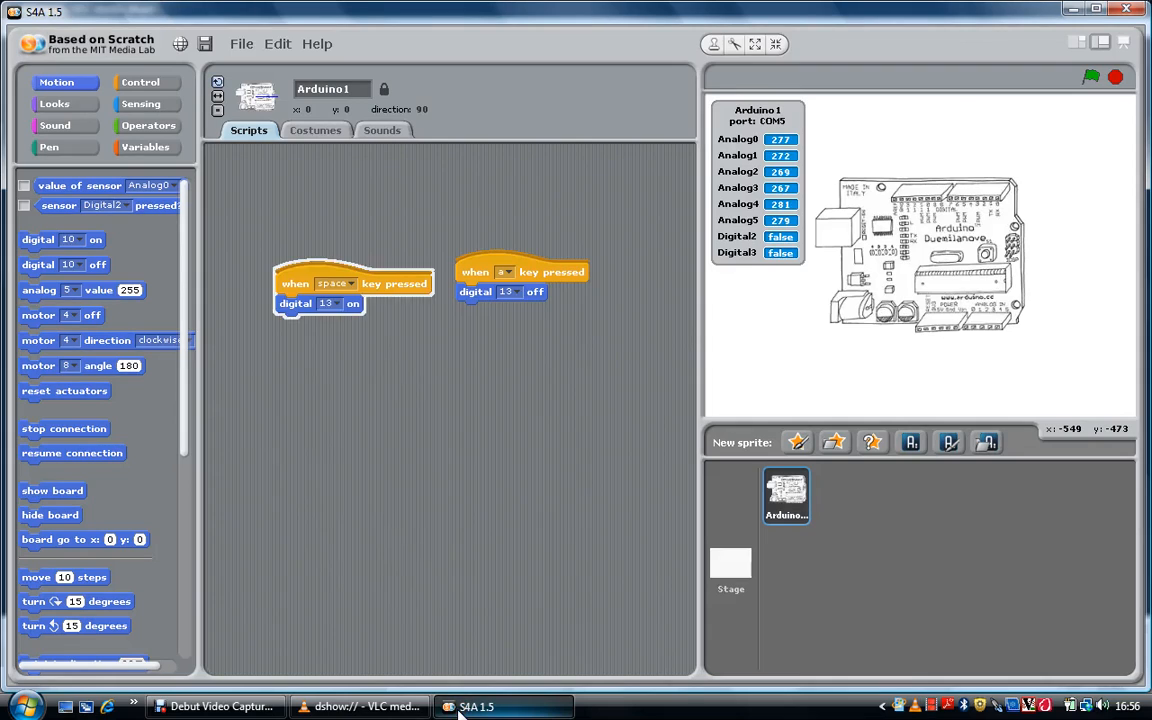
click(360, 708)
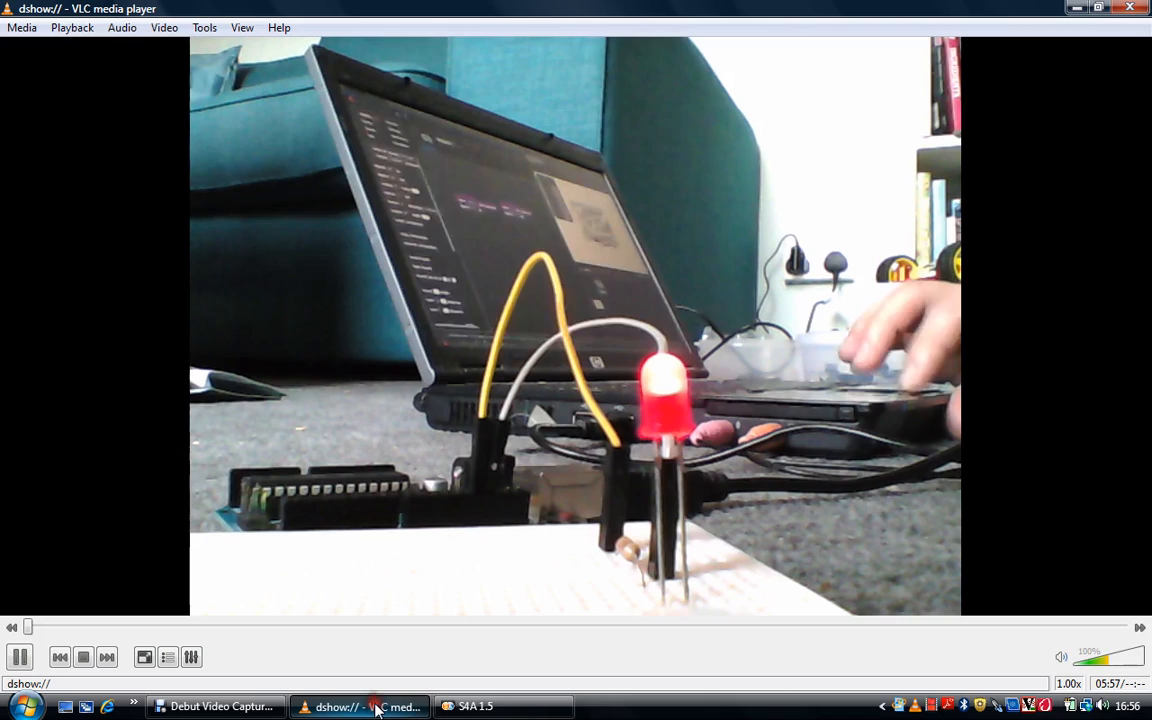
click(476, 708)
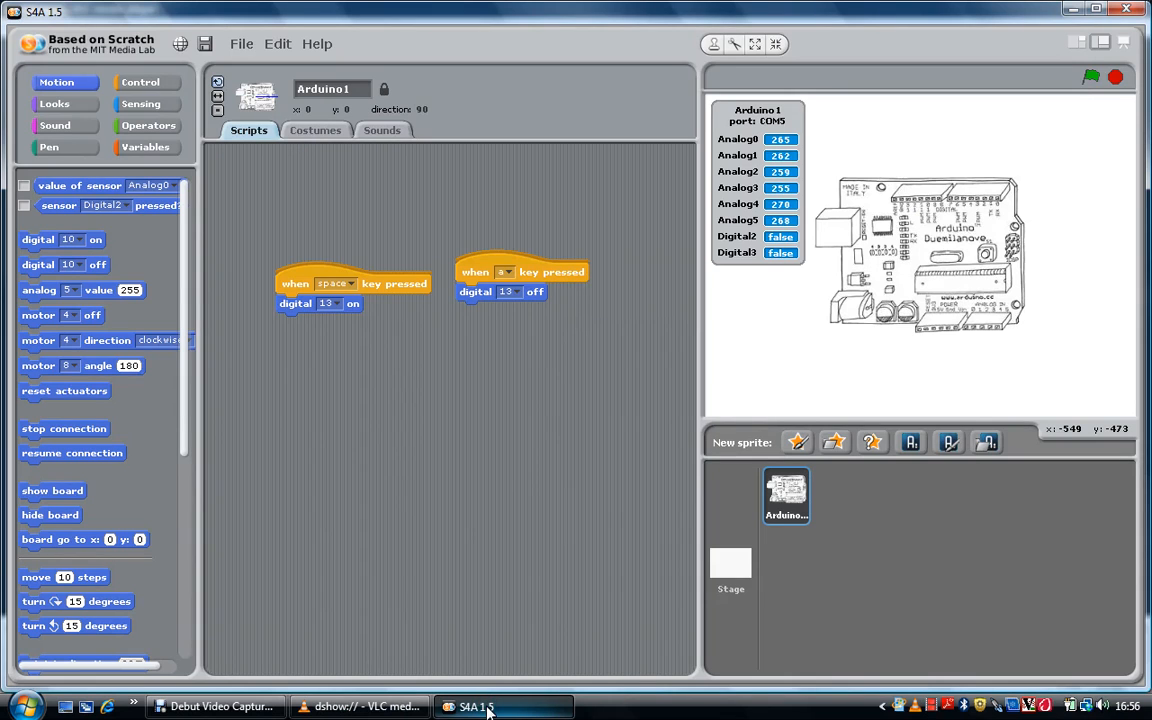
click(360, 708)
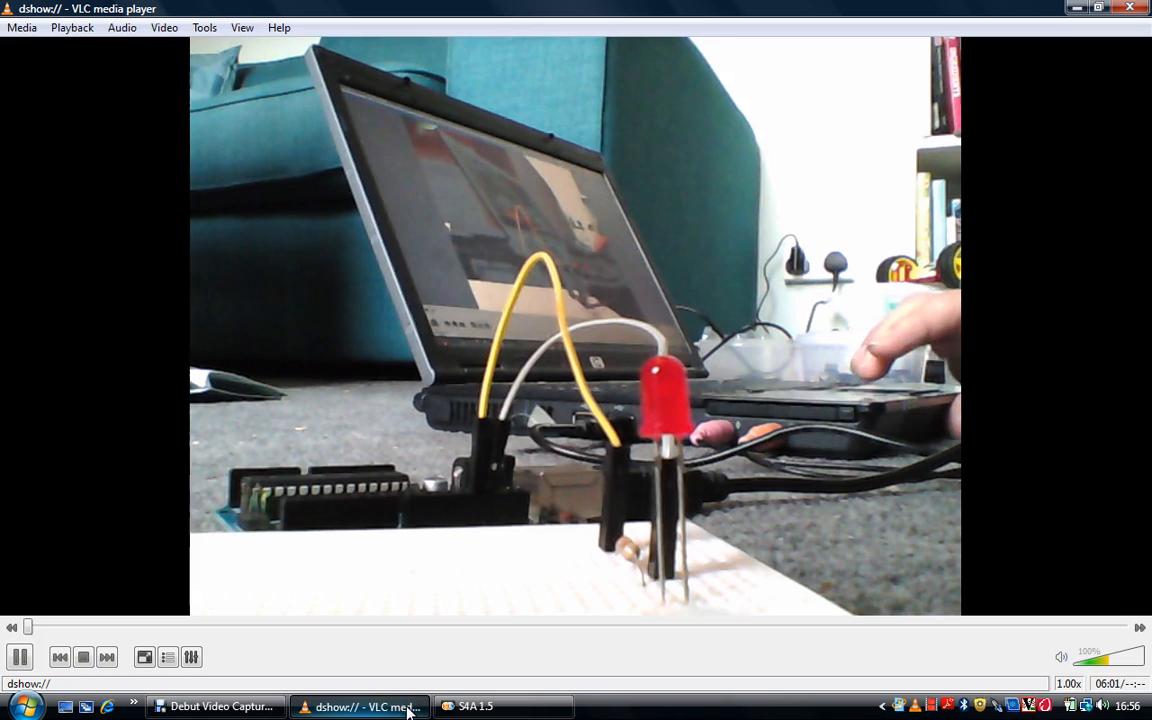
click(476, 708)
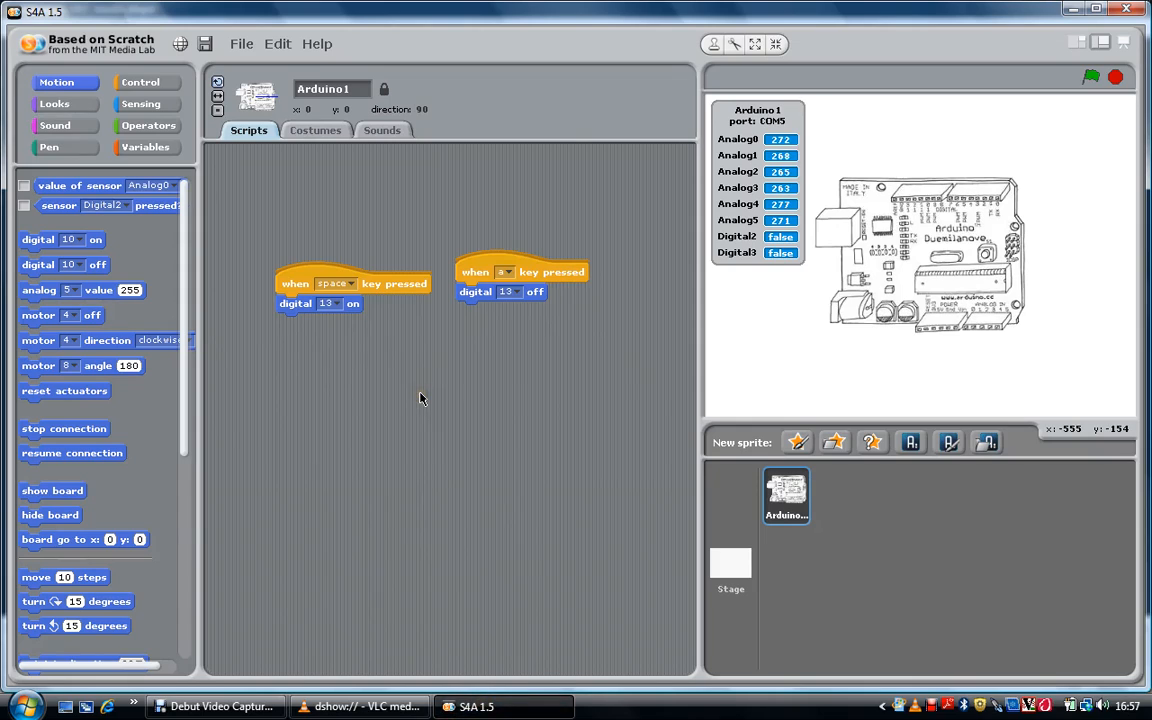
- Wrap a forever loop under the space-key hat with digital 13 on inside it
drag(320, 304, 392, 356)
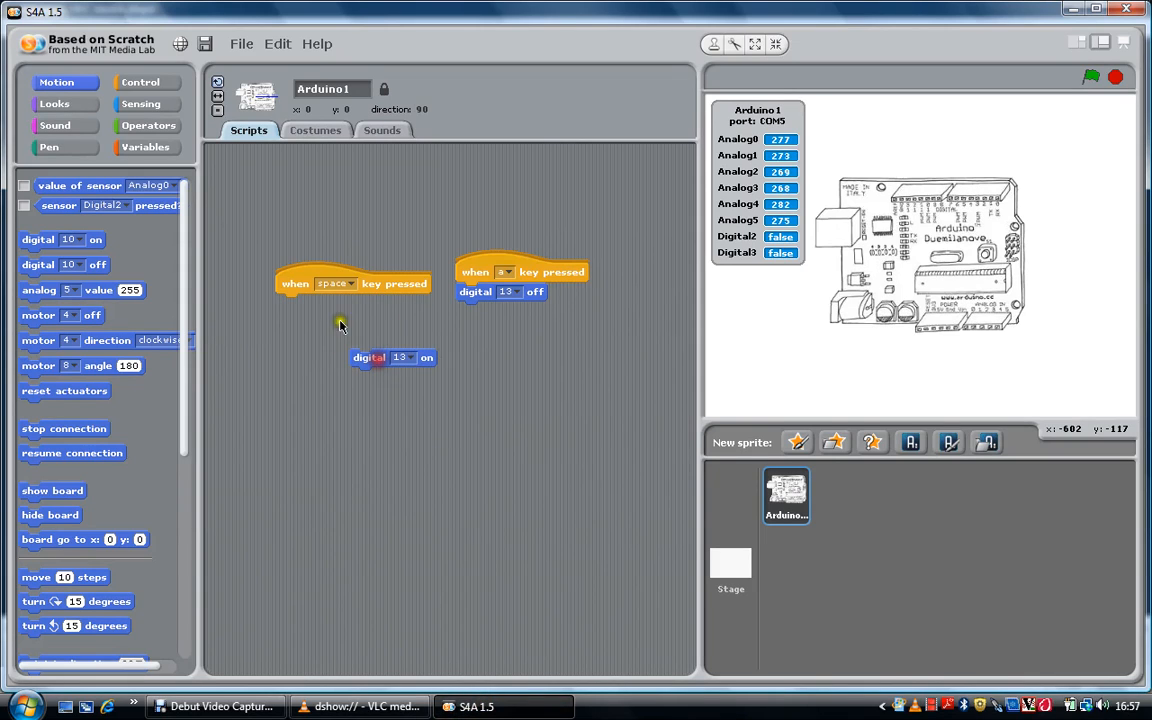
click(140, 82)
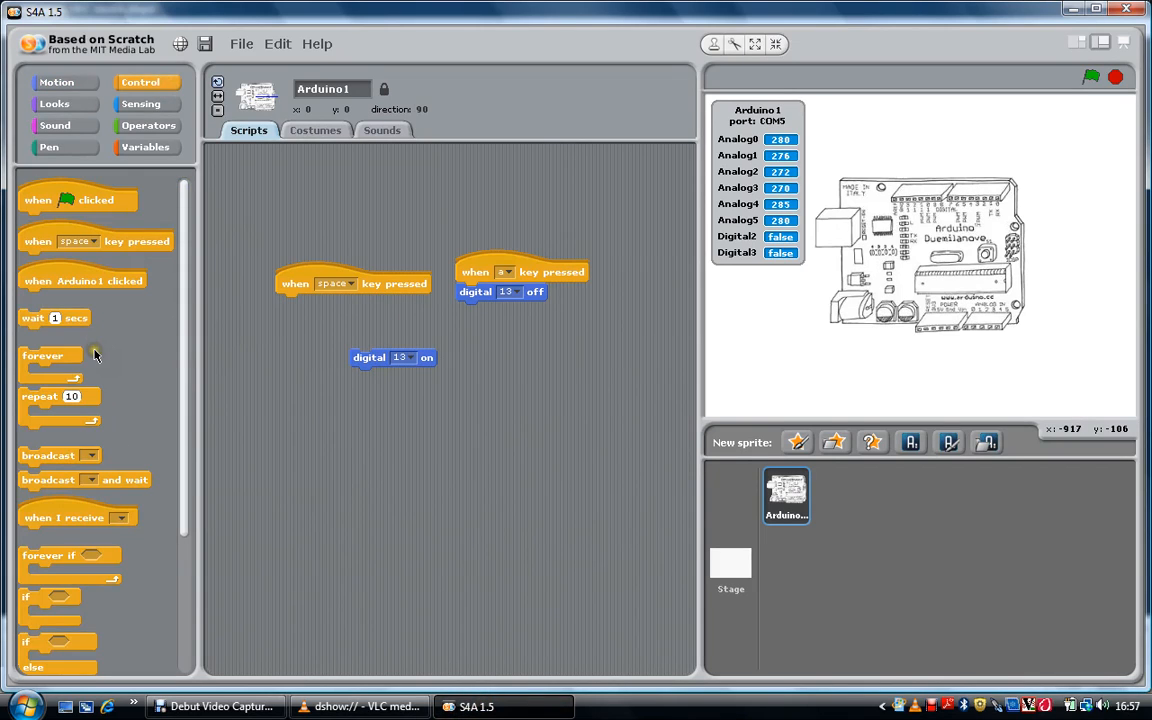
drag(44, 356, 296, 312)
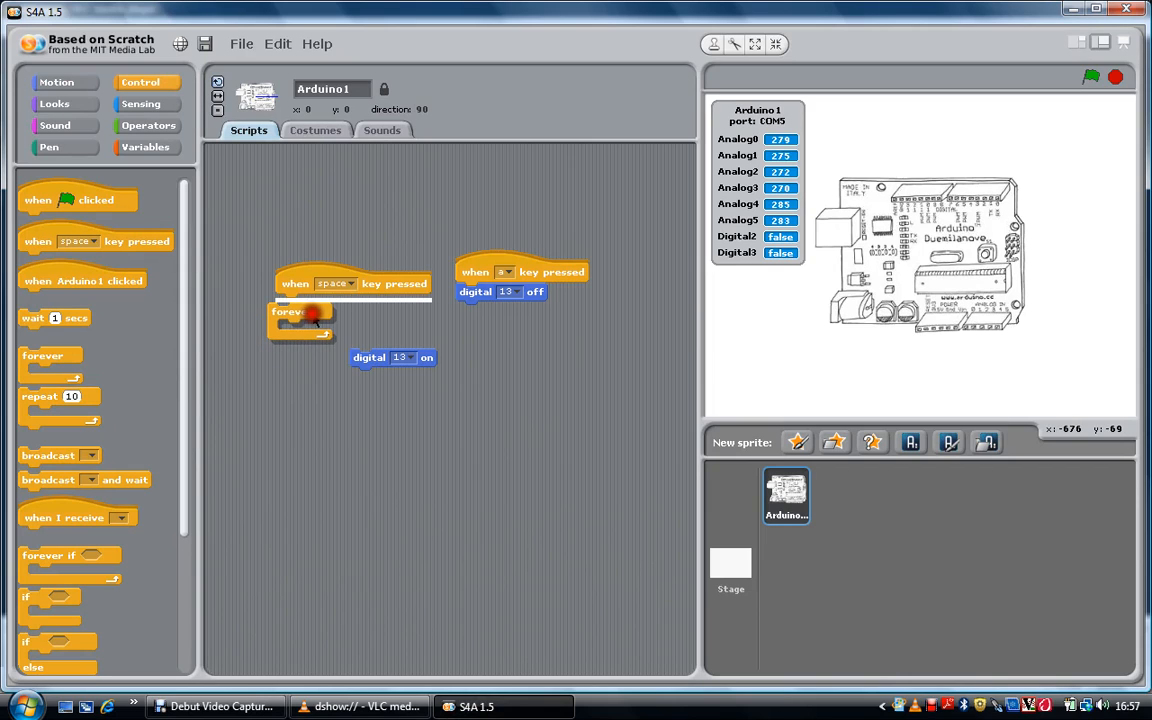
drag(392, 356, 372, 316)
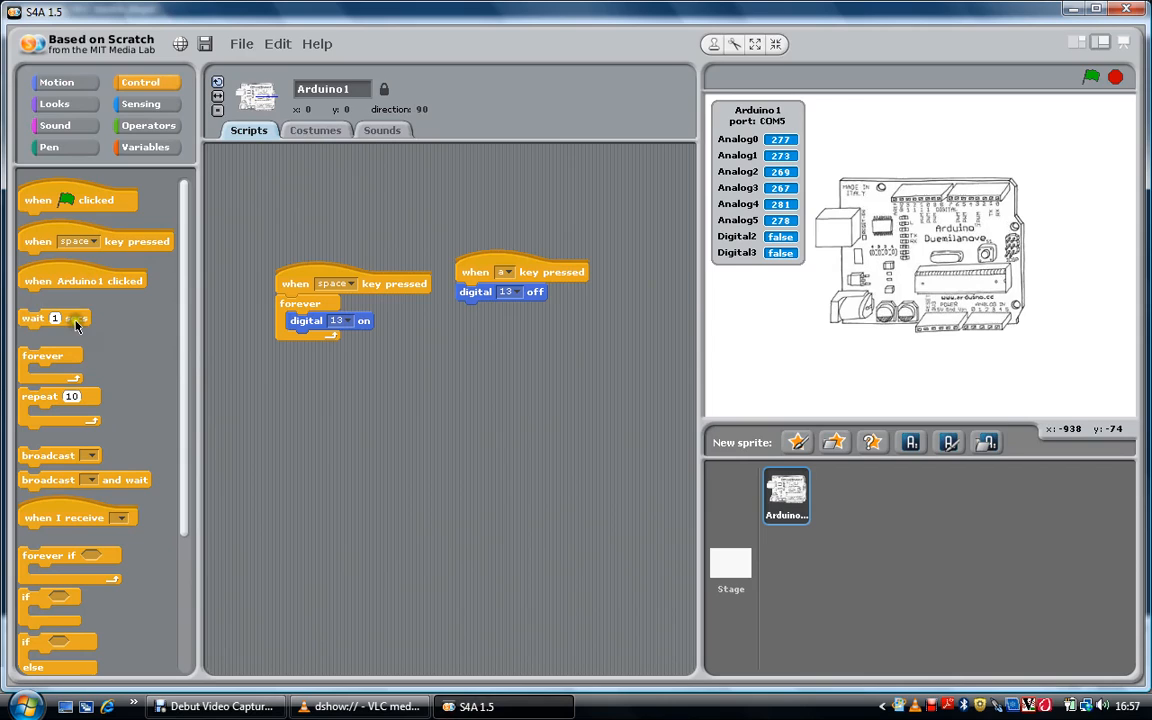
- Complete the loop: wait 1 sec, digital 13 off (moved from the other script), wait 1 sec
drag(56, 316, 310, 340)
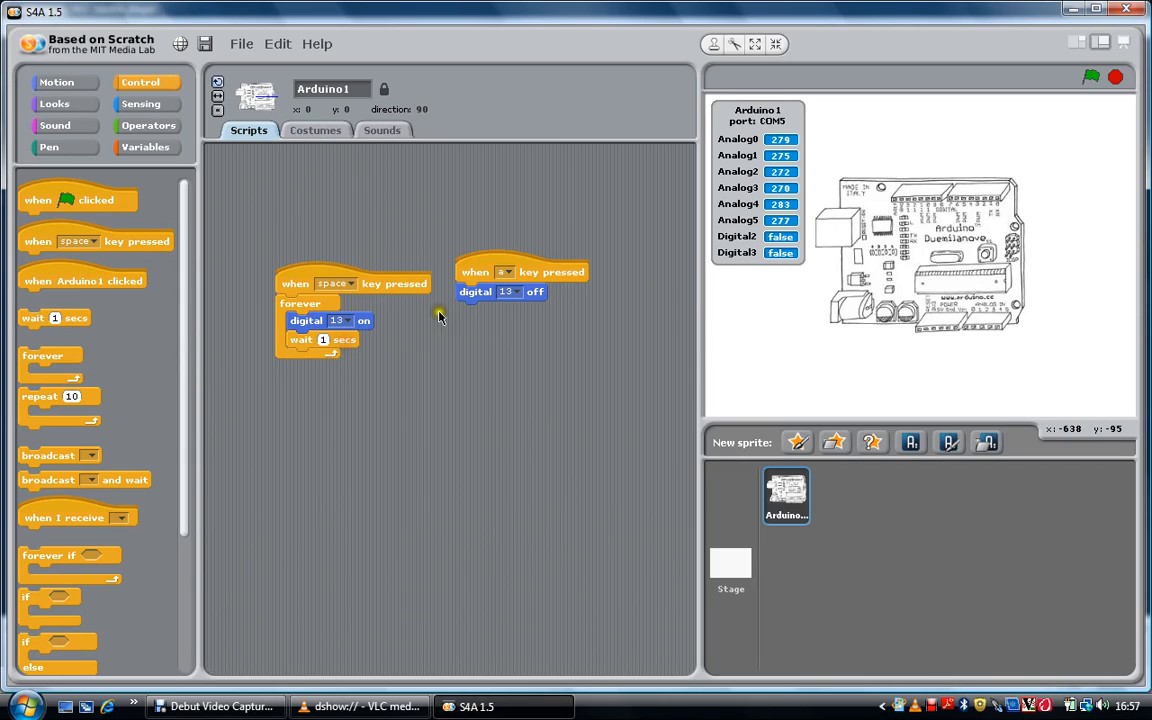
drag(500, 292, 360, 360)
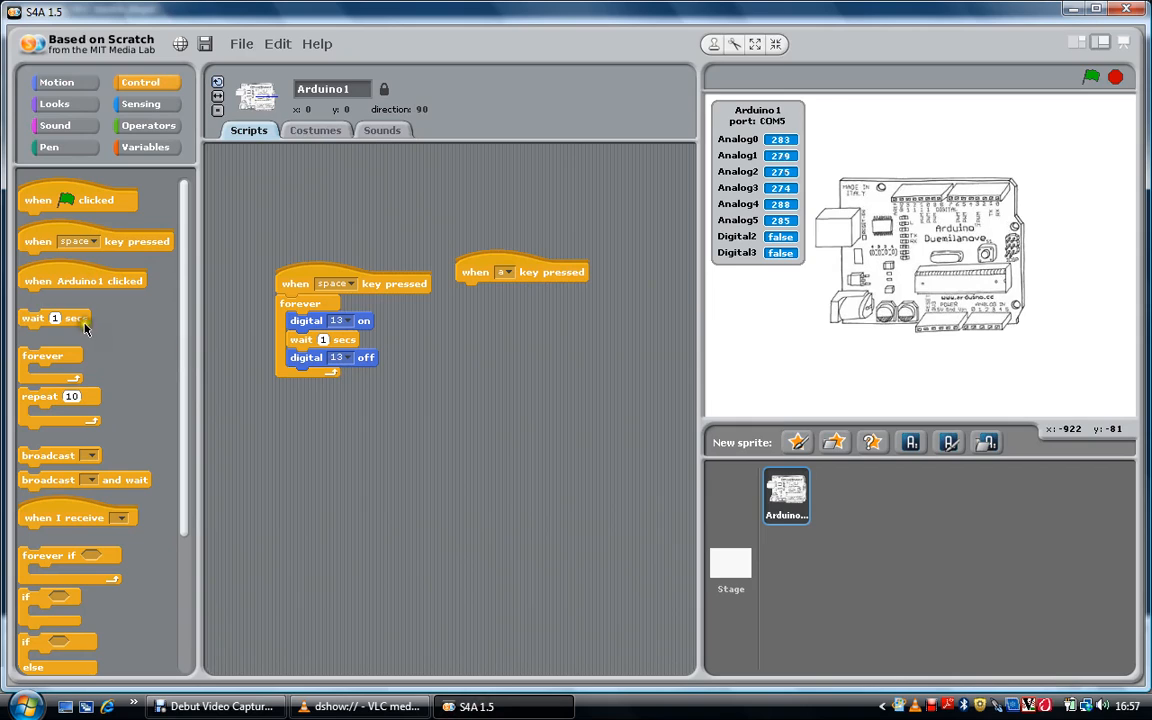
drag(56, 318, 300, 376)
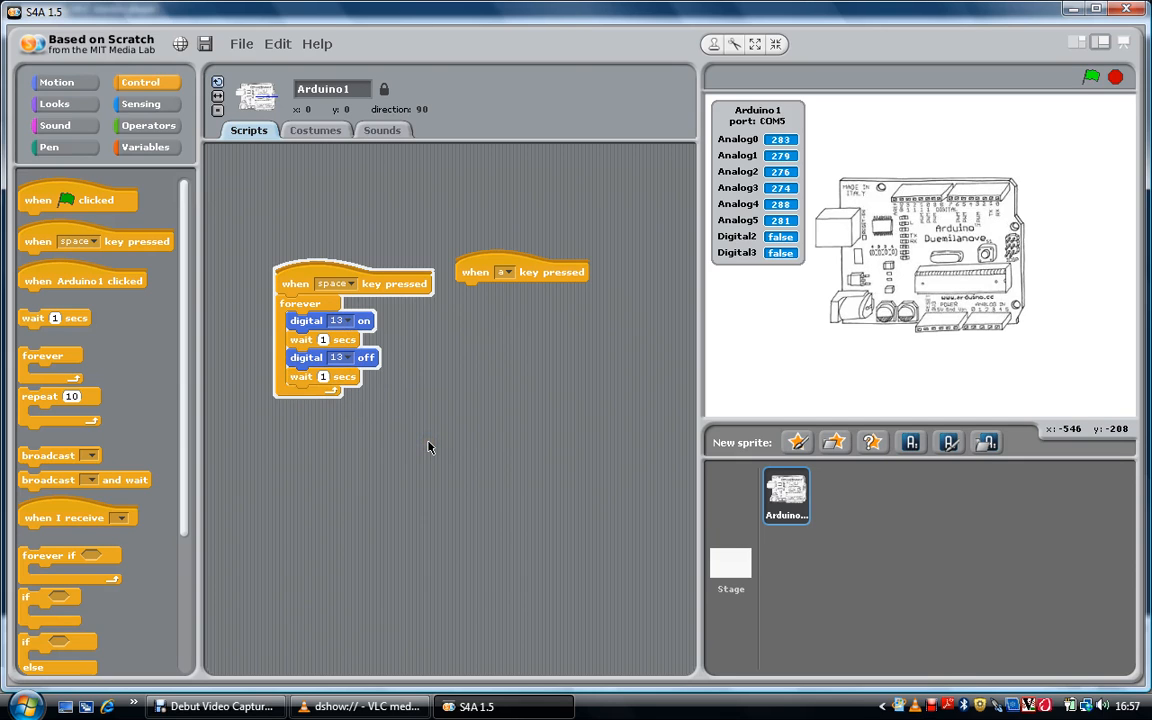
click(360, 706)
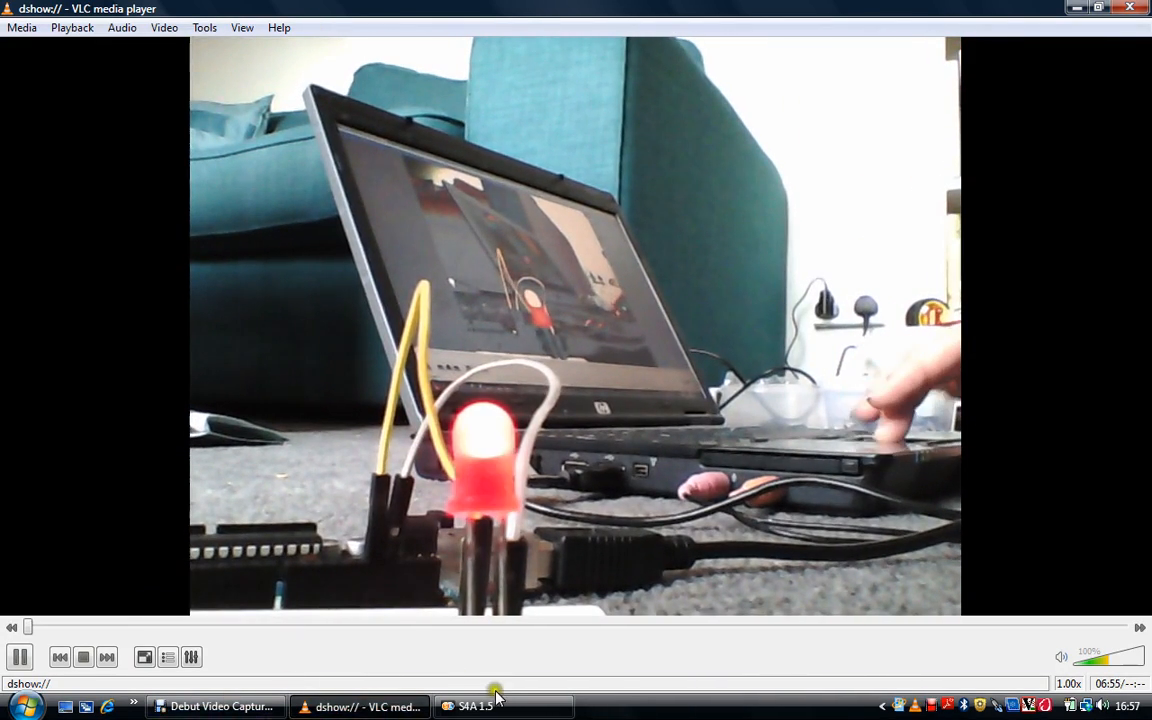
click(476, 708)
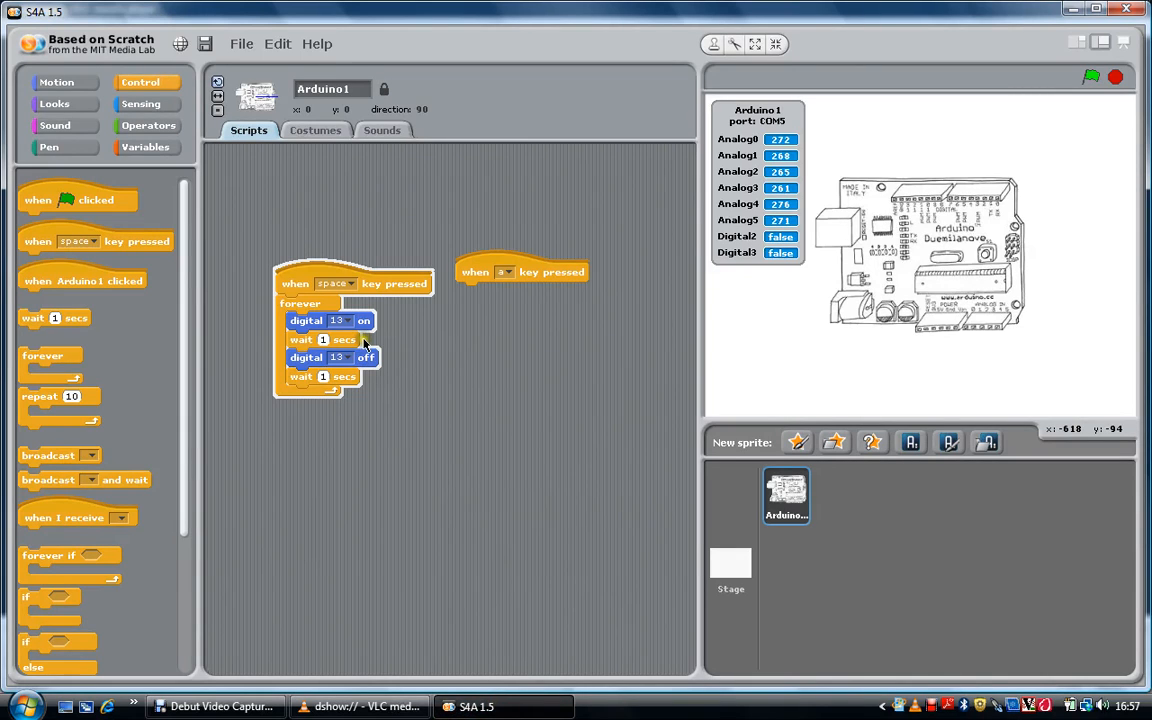
mouse_move(528, 340)
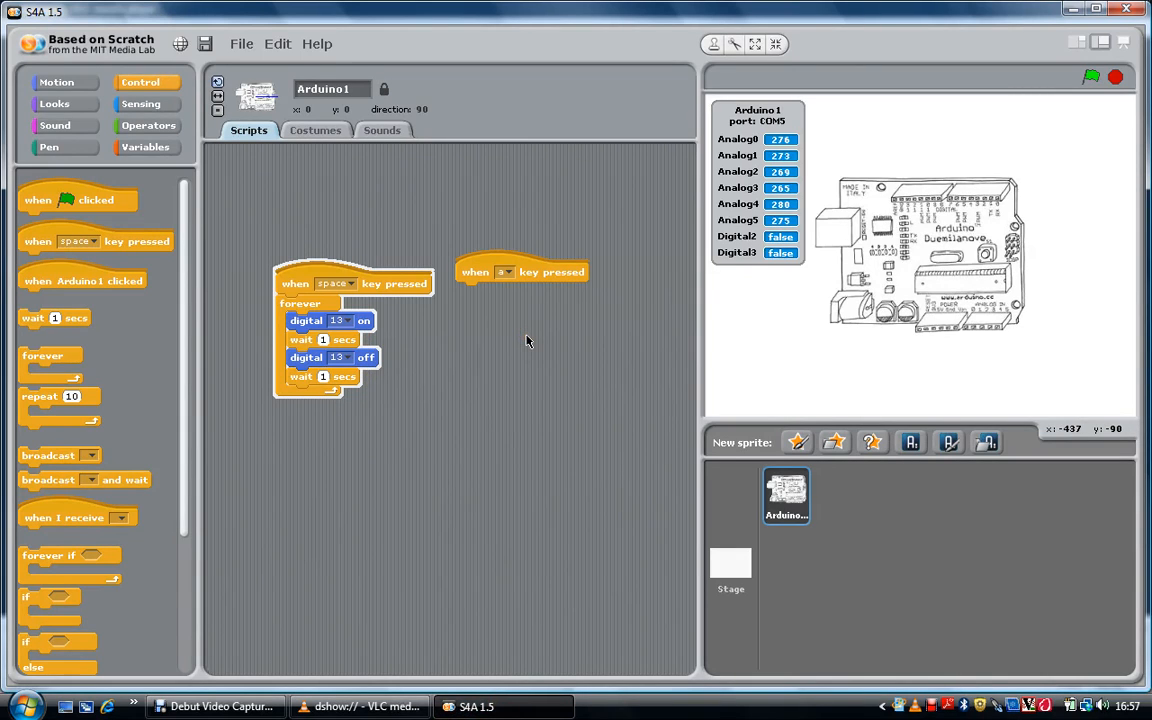